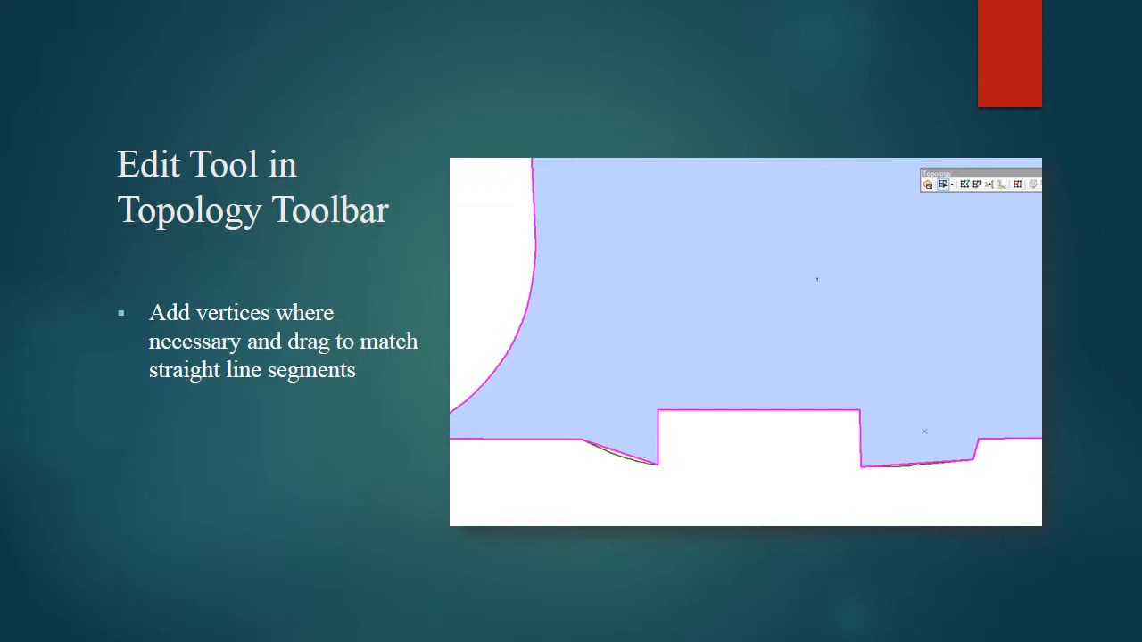
# - Advance from the vertex-editing slide to the 'Align Edge Tool' slide
pyautogui.press('right')
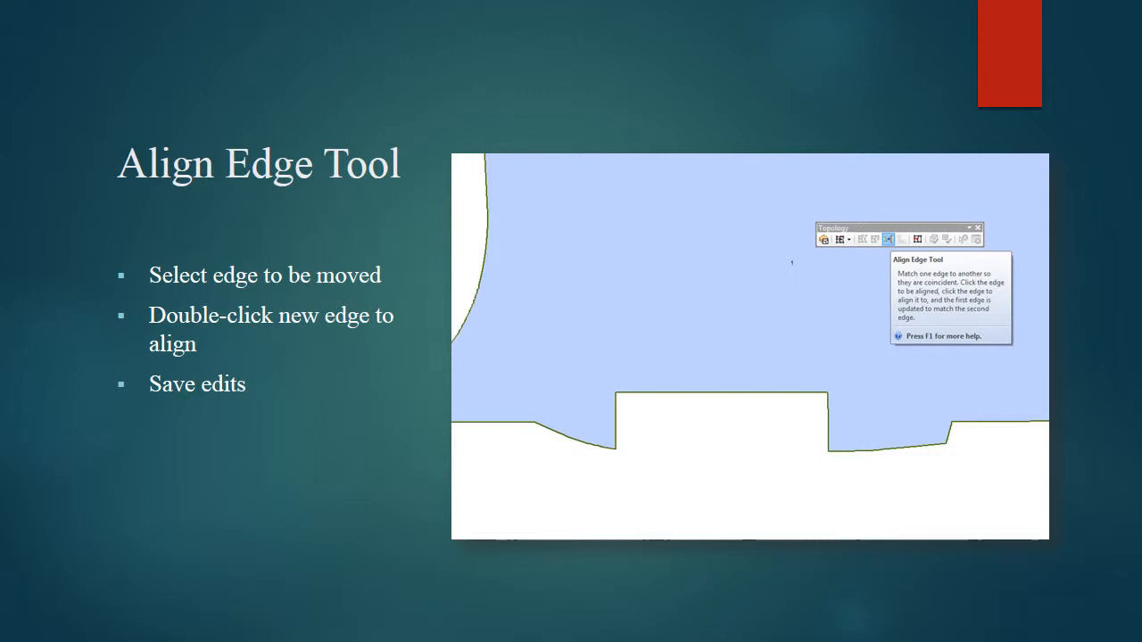
# - Advance to the 'Validate Features' slide reporting all selected features valid
pyautogui.press('right')
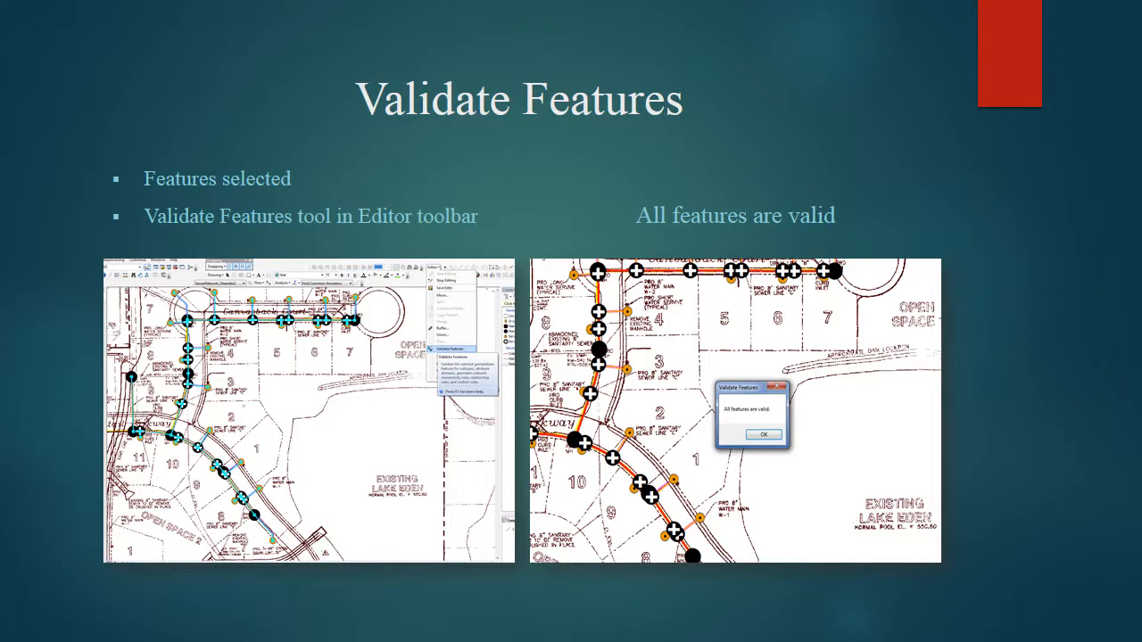
# - Advance to the slide on selecting a manhole as the sink via Editor Attributes
pyautogui.press('Right')
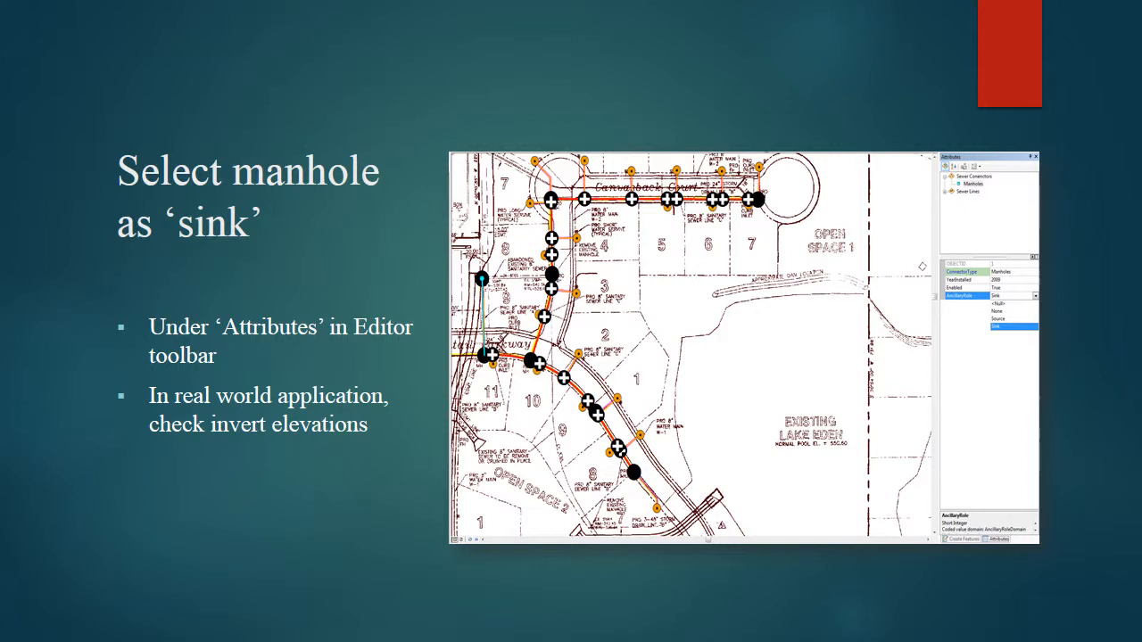
# - Advance to the 'Perform Network Tracing' slide on flags and downstream tracing
pyautogui.press('right')
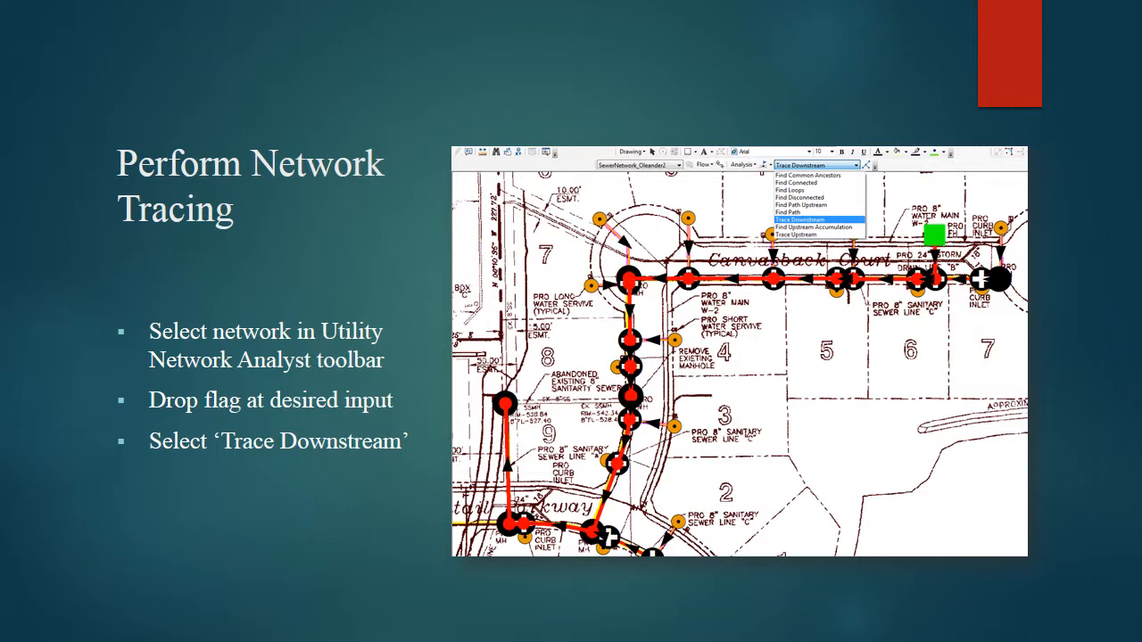
# - Pass the 'Exercise 5-3 Geodatabase Topology' title slide and reach 'Error Inspector'
pyautogui.press('Right')
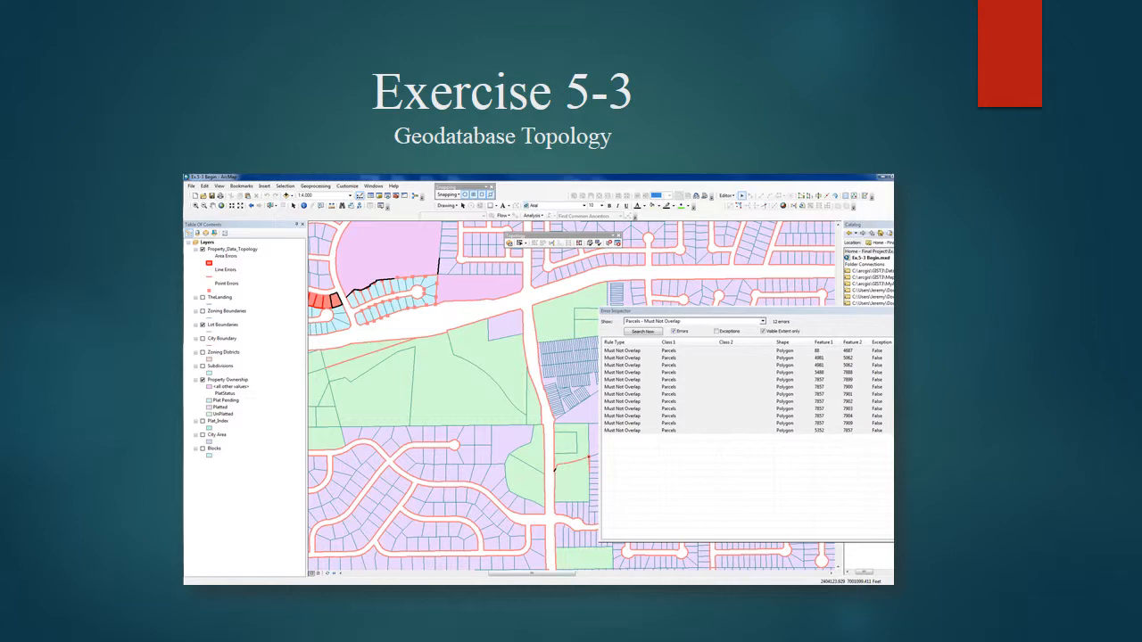
pyautogui.press('right')
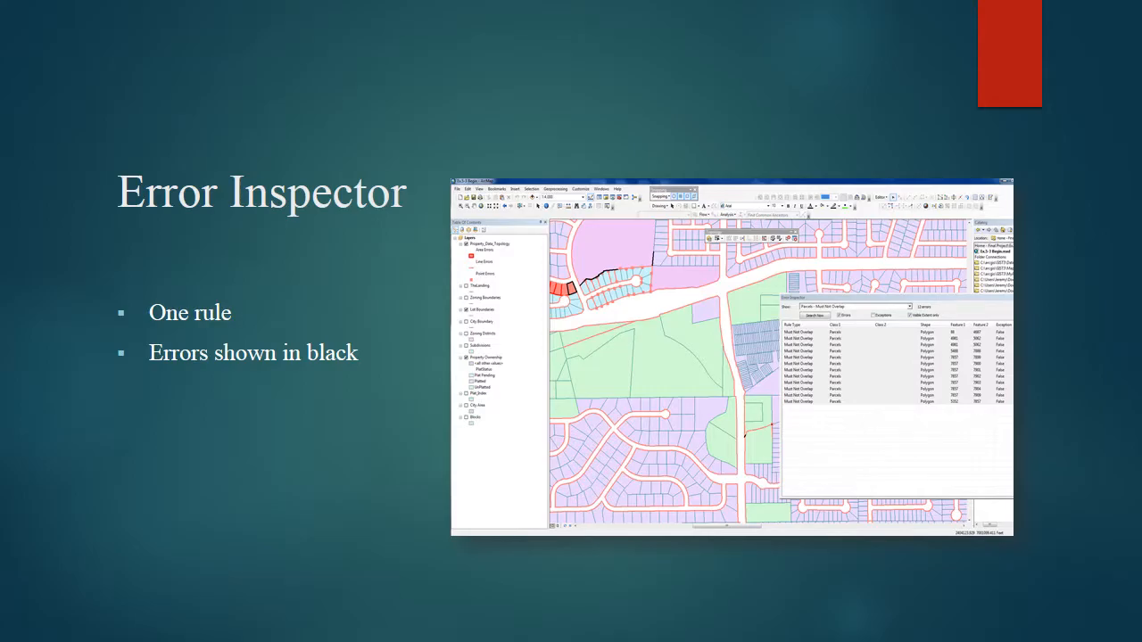
# - Advance to the 'Correct Overlapping Polygon' slide showing the Merge fix
pyautogui.press('Right')
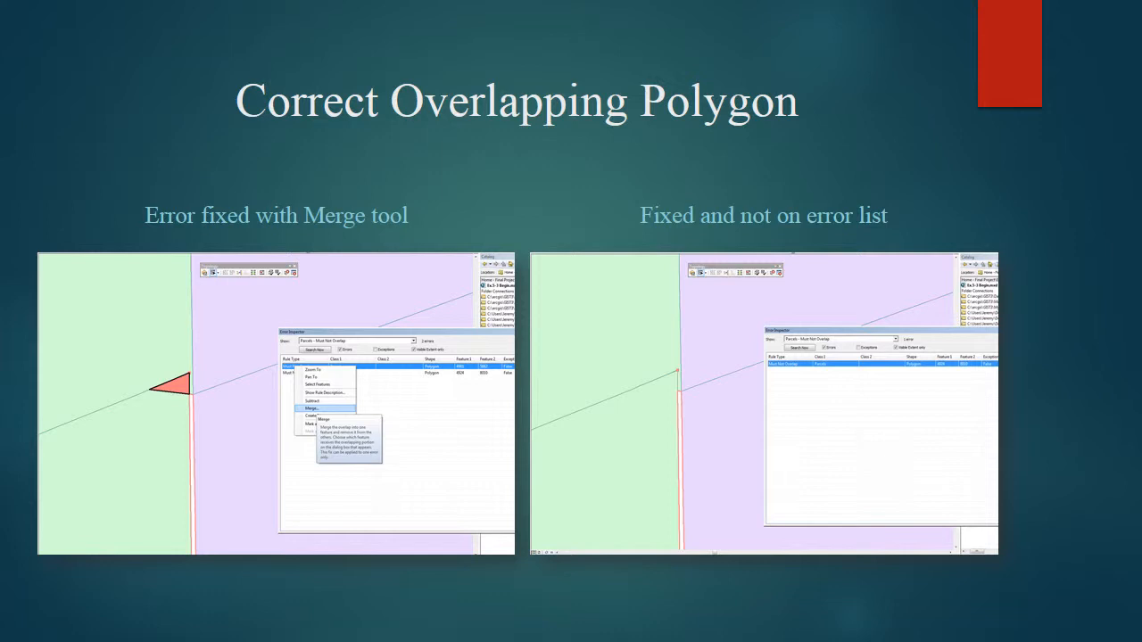
# - Pass the 'Correcting a Gap Error' slide and reach the 'Extend Tool' dangle slide
pyautogui.press('right')
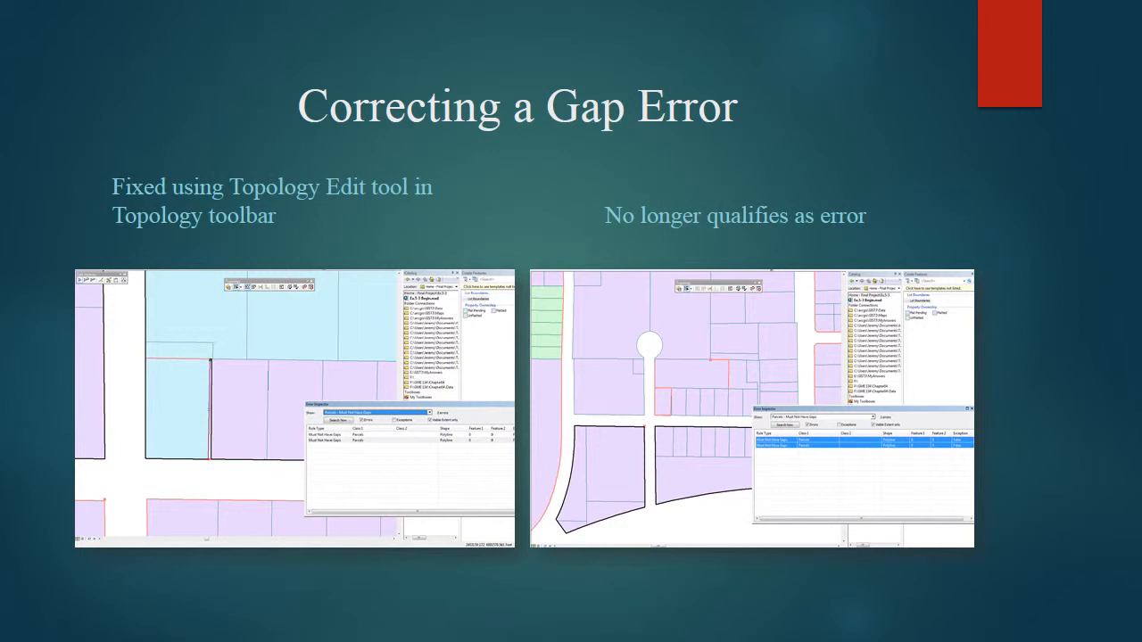
pyautogui.press('right')
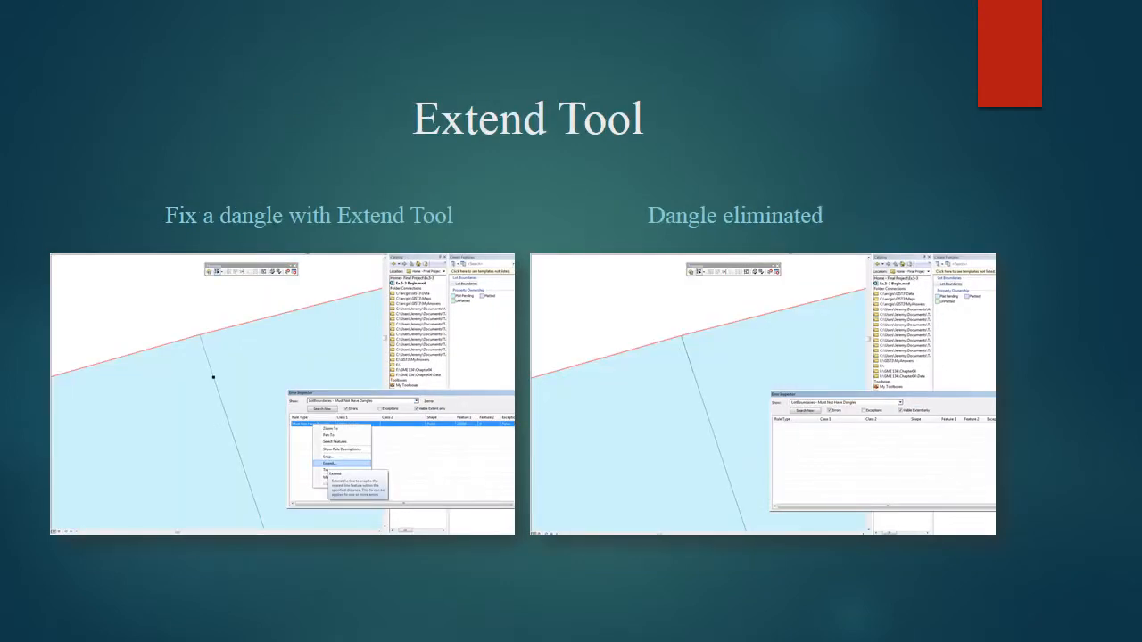